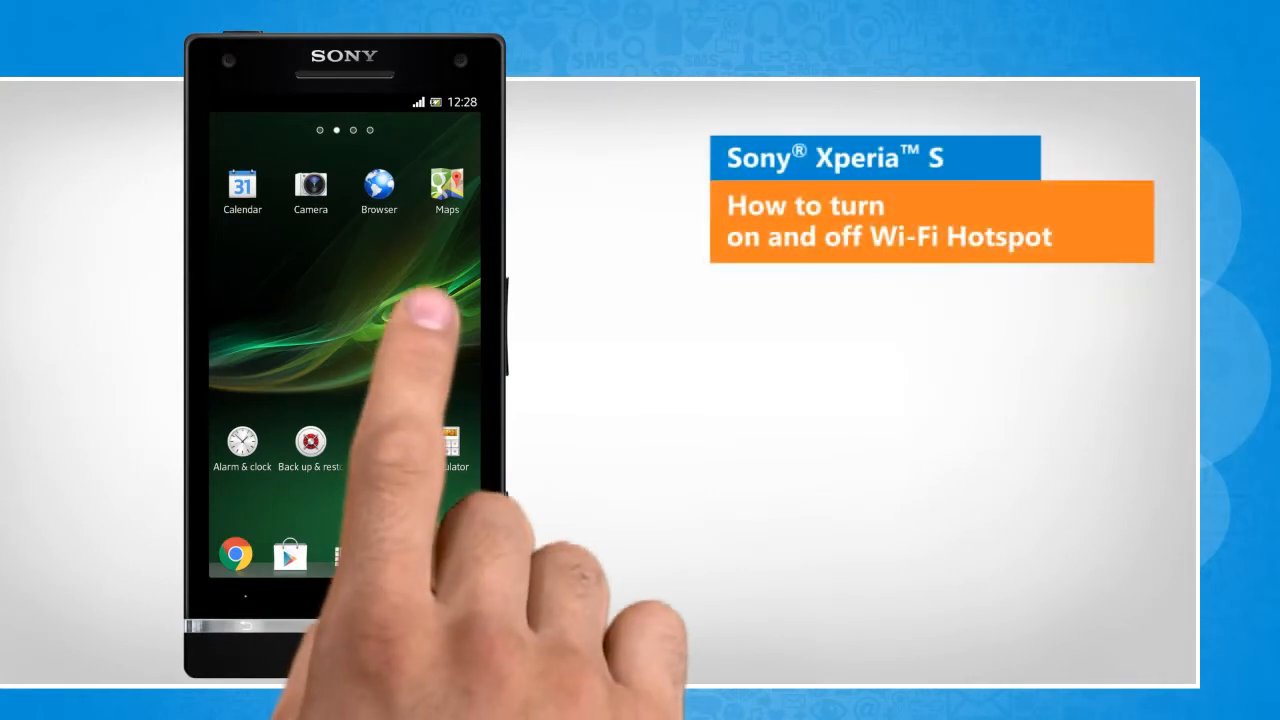
# - From the home screen, reach Settings through the Apps list
pyautogui.hscroll(-3)
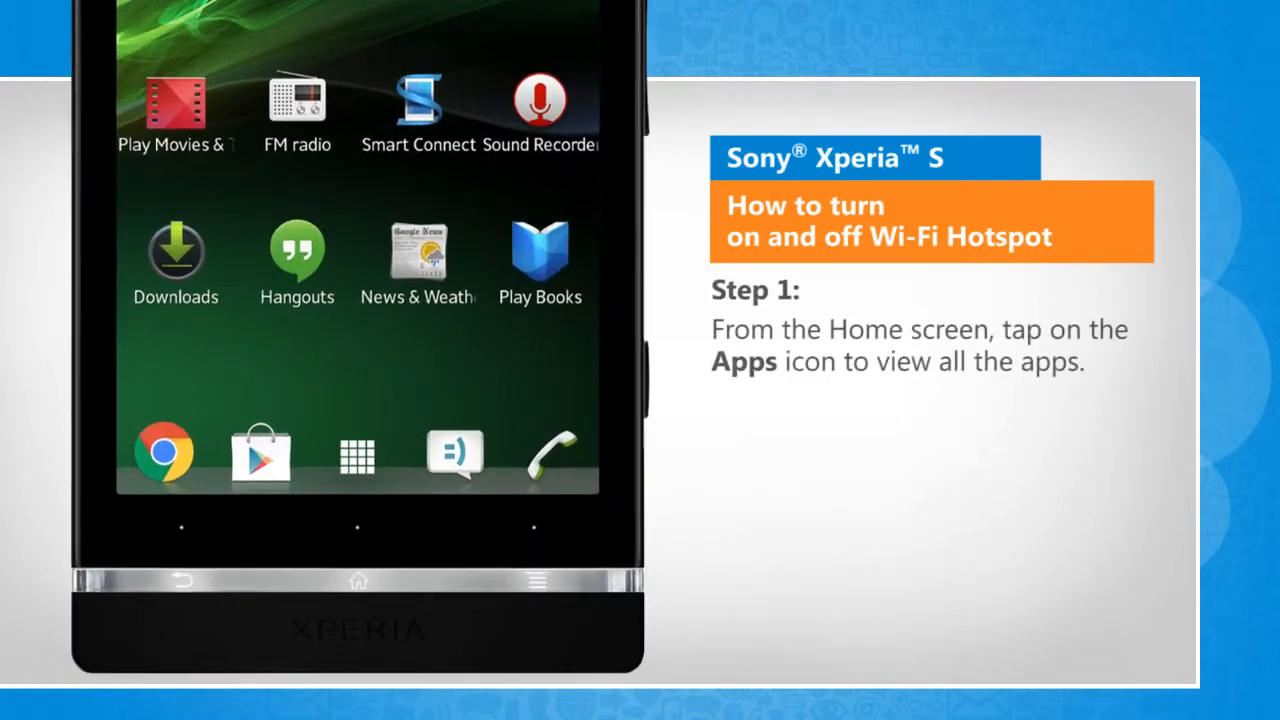
pyautogui.click(356, 454)
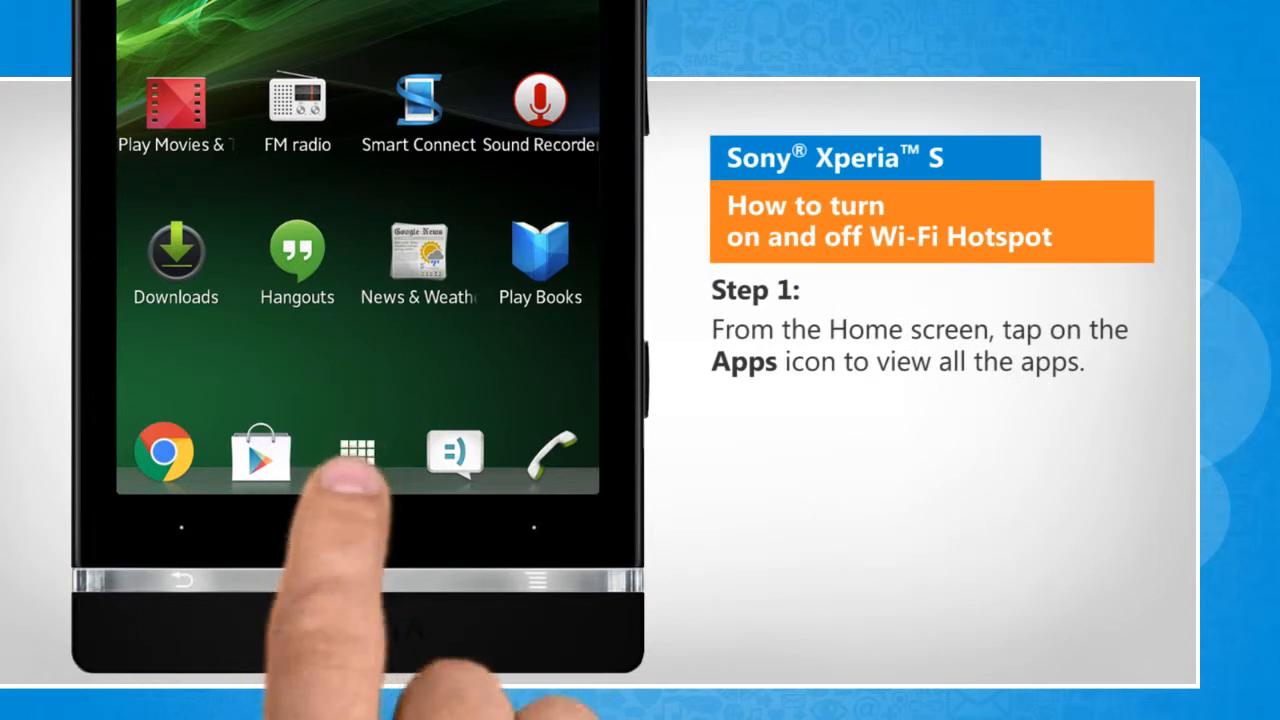
pyautogui.click(356, 450)
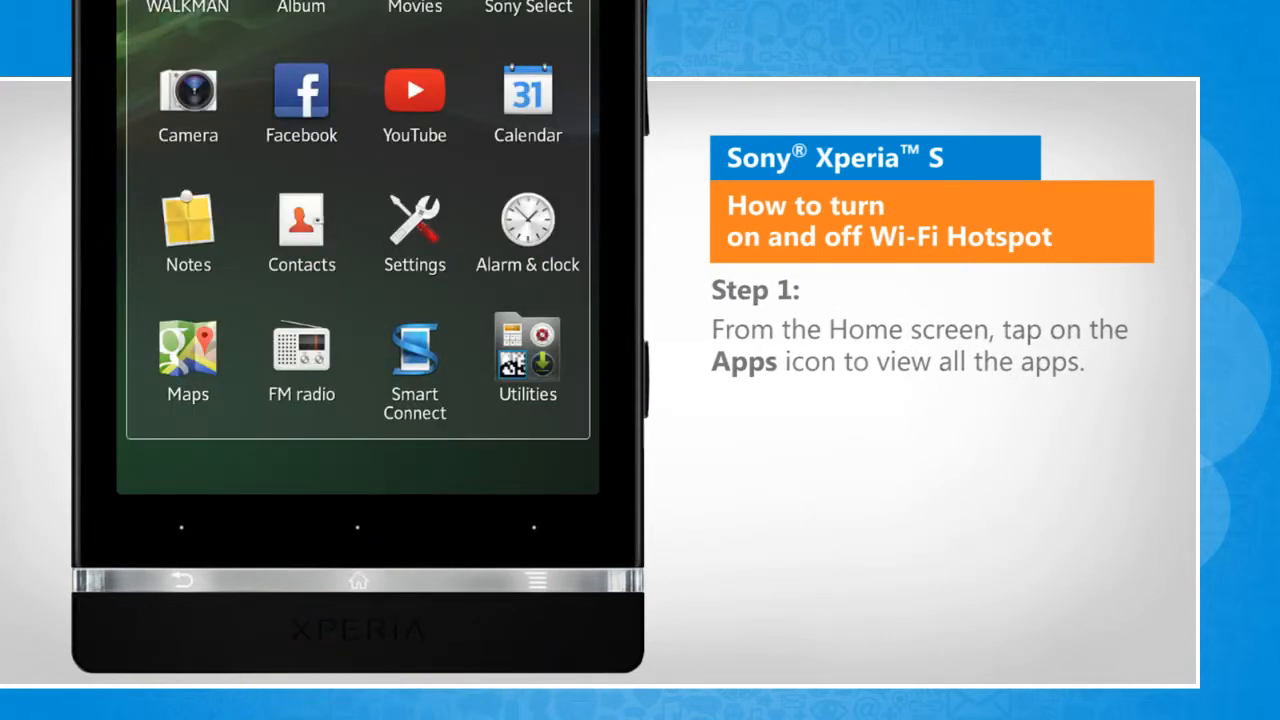
pyautogui.click(414, 218)
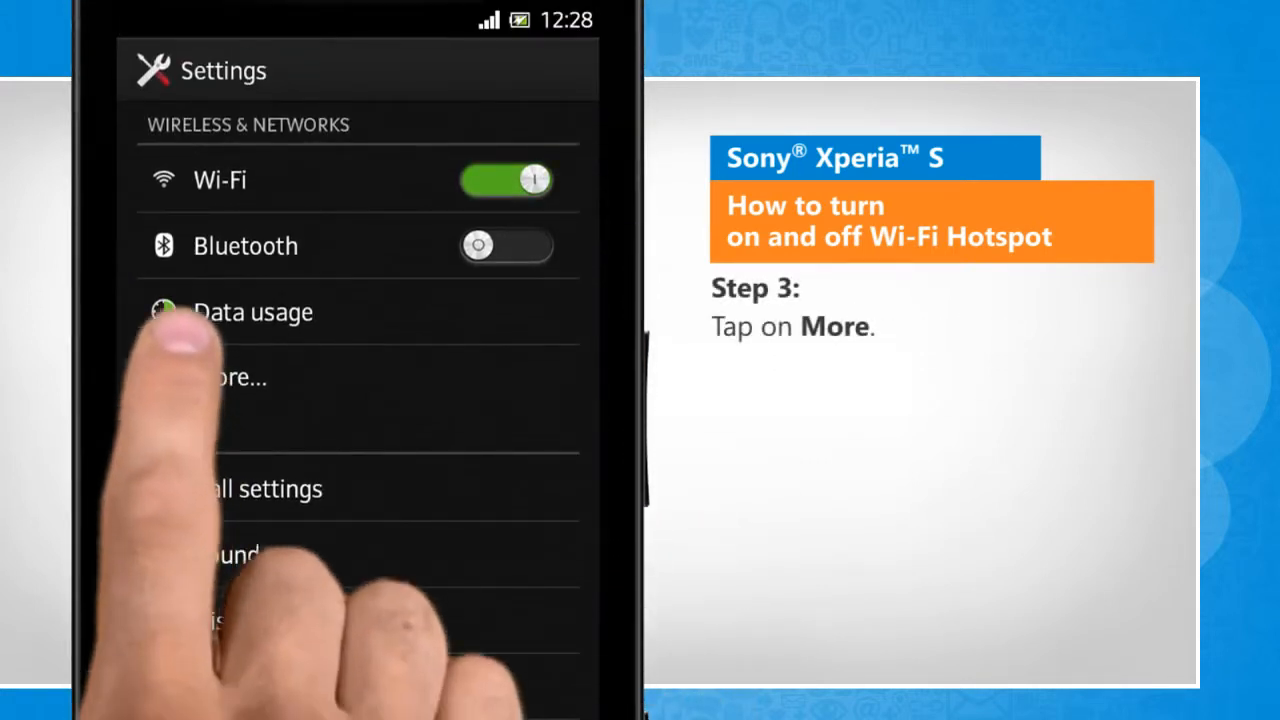
# - Go into More… and then the Tethering & portable hotspot screen
pyautogui.click(250, 376)
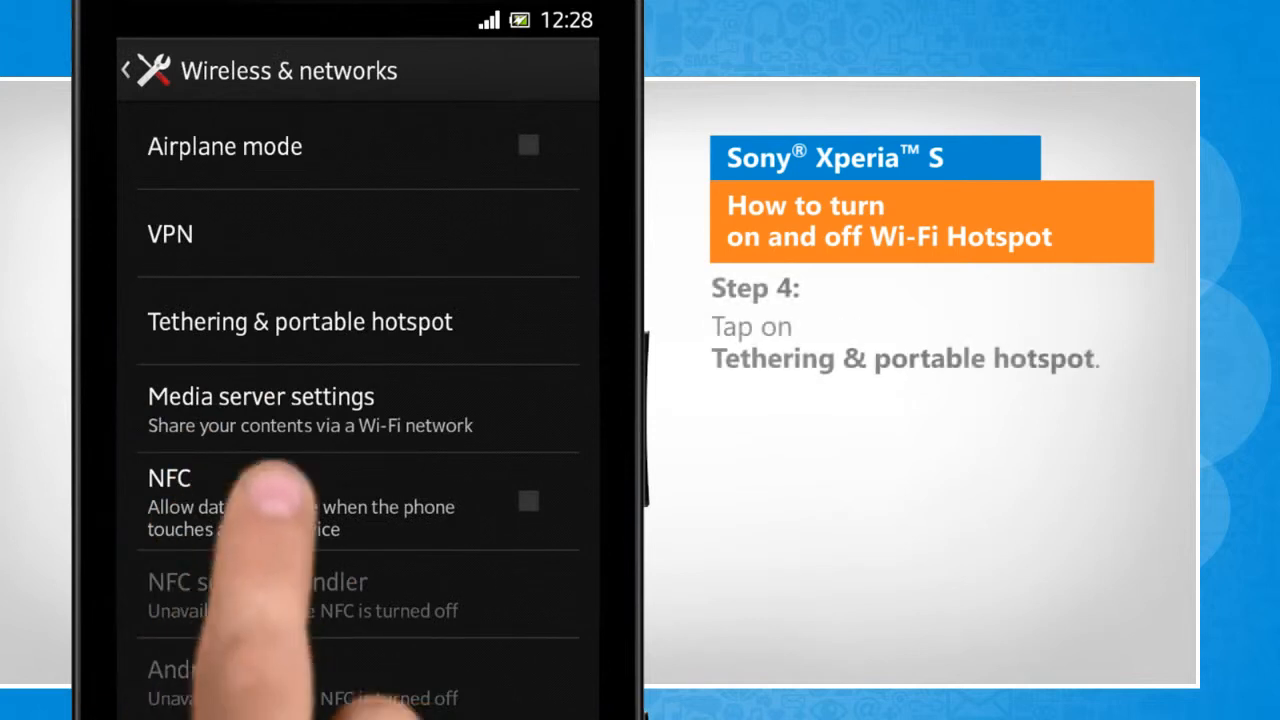
pyautogui.click(298, 320)
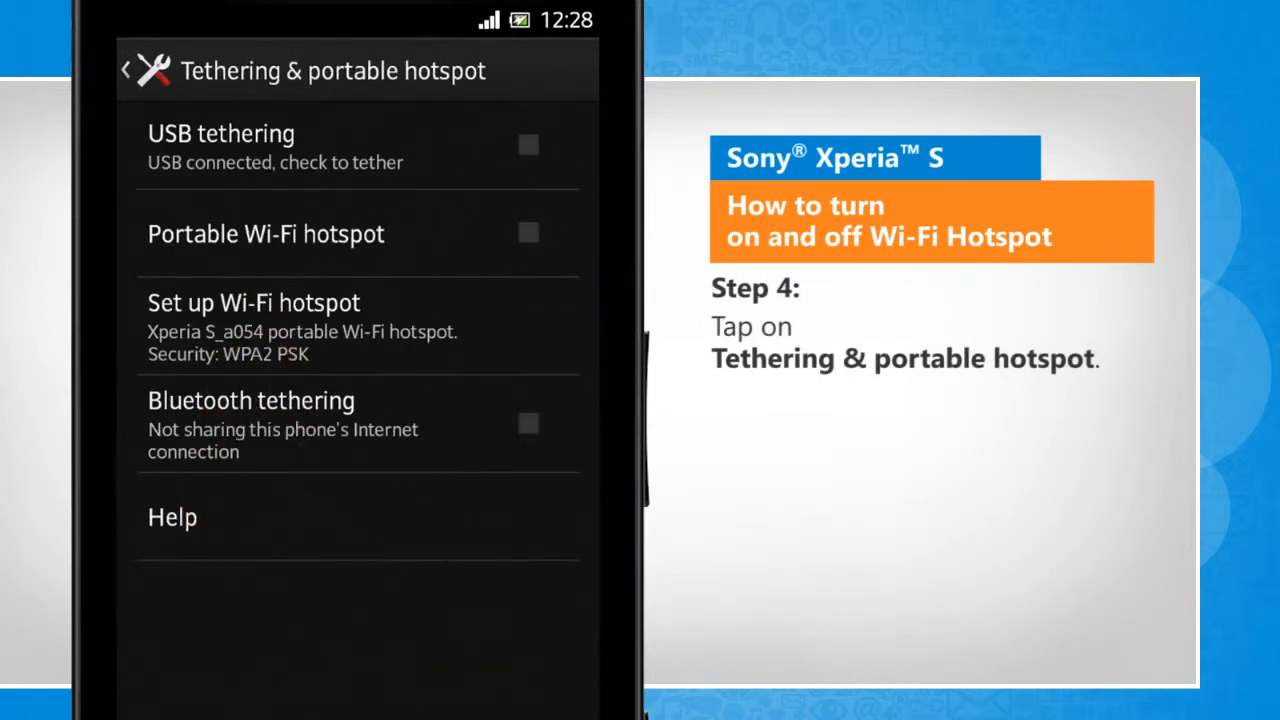
pyautogui.click(252, 320)
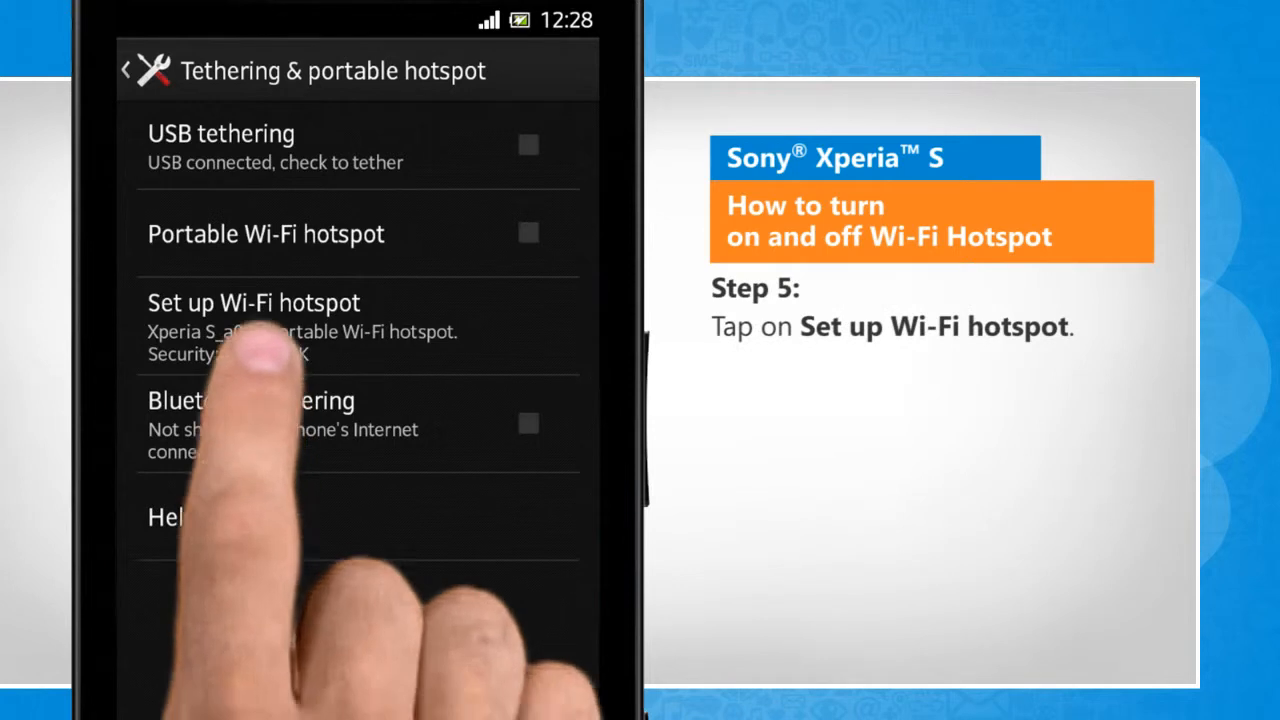
# - Configure the hotspot with SSID 'adamnetwork', WPA2 PSK security and a new password, then save
pyautogui.click(254, 302)
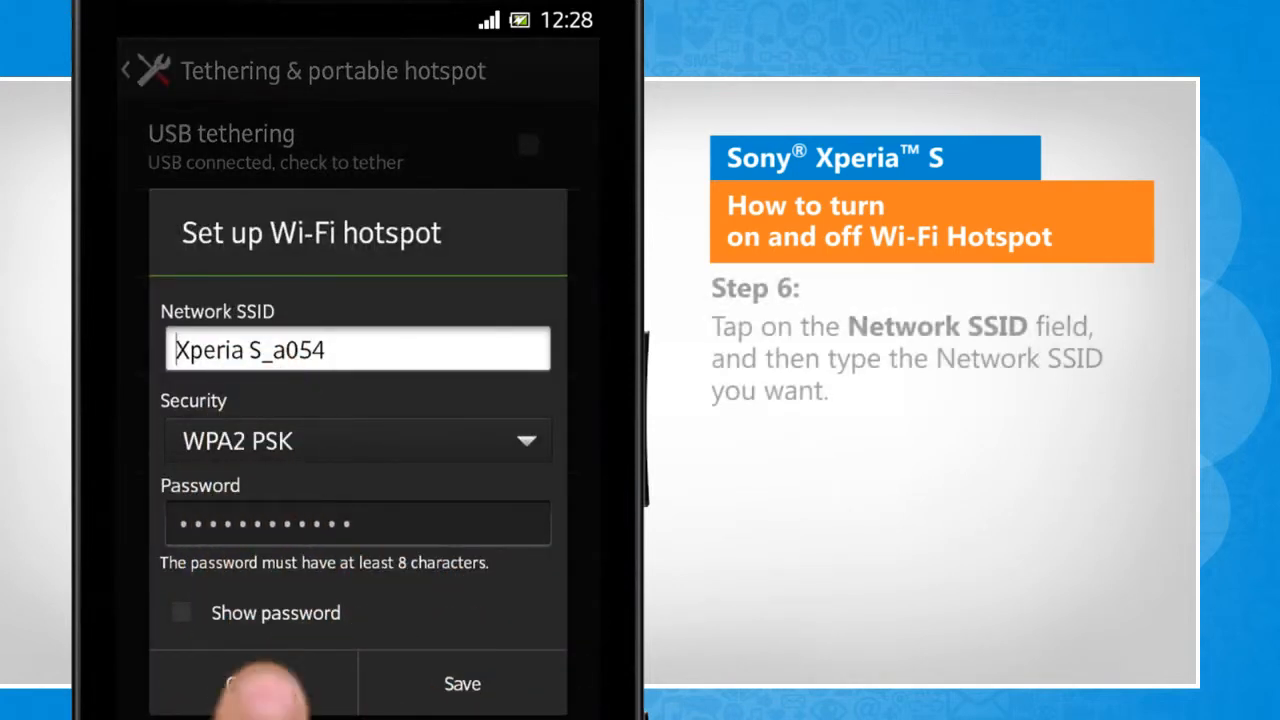
pyautogui.click(356, 348)
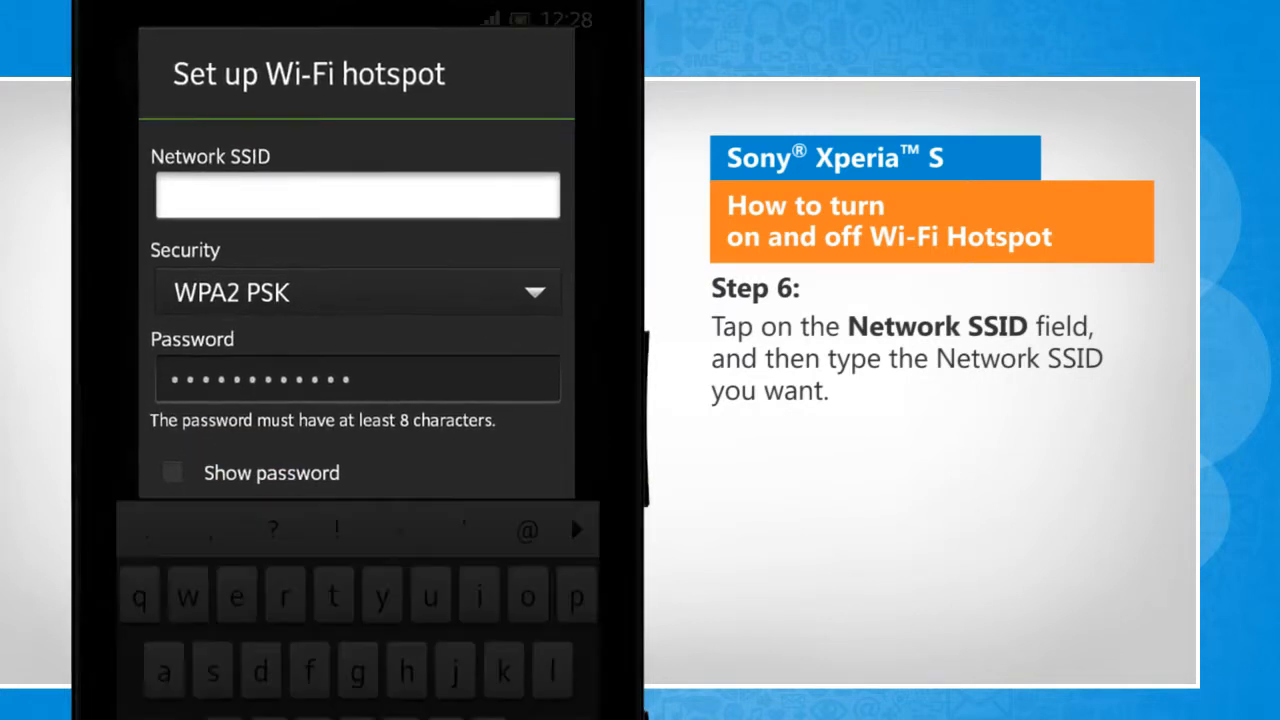
pyautogui.write('adamnetwork')
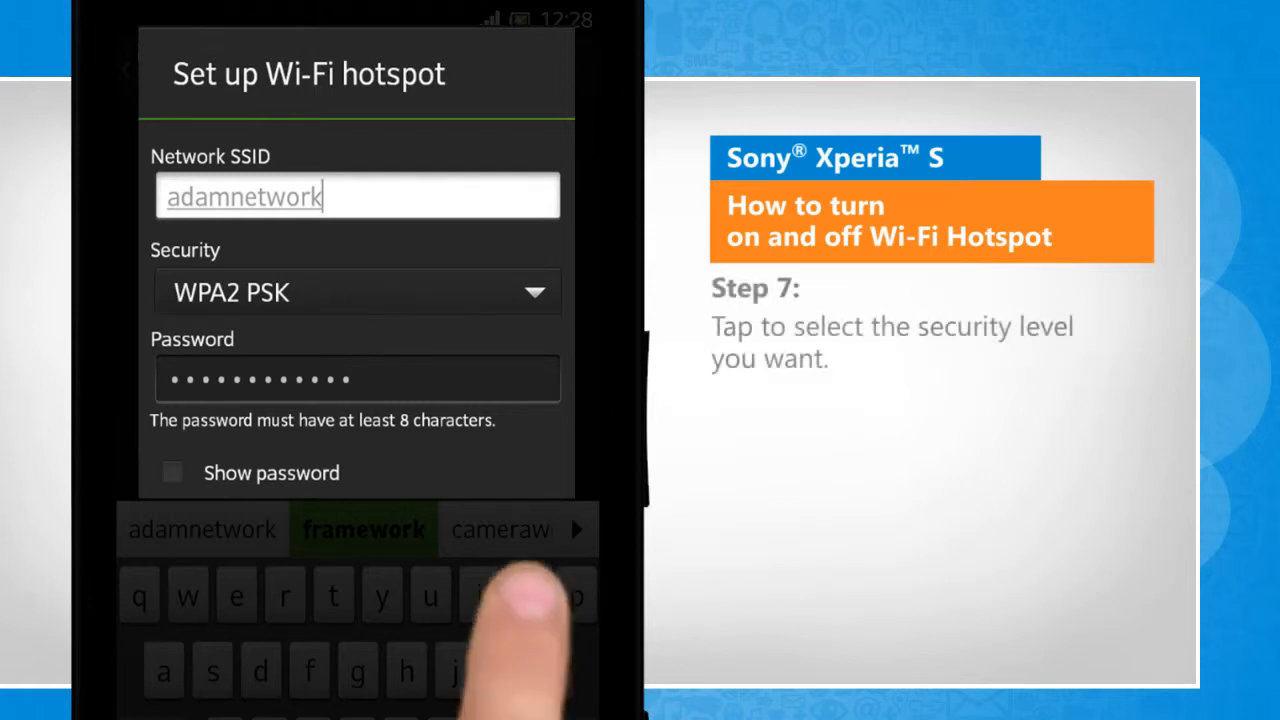
pyautogui.click(356, 292)
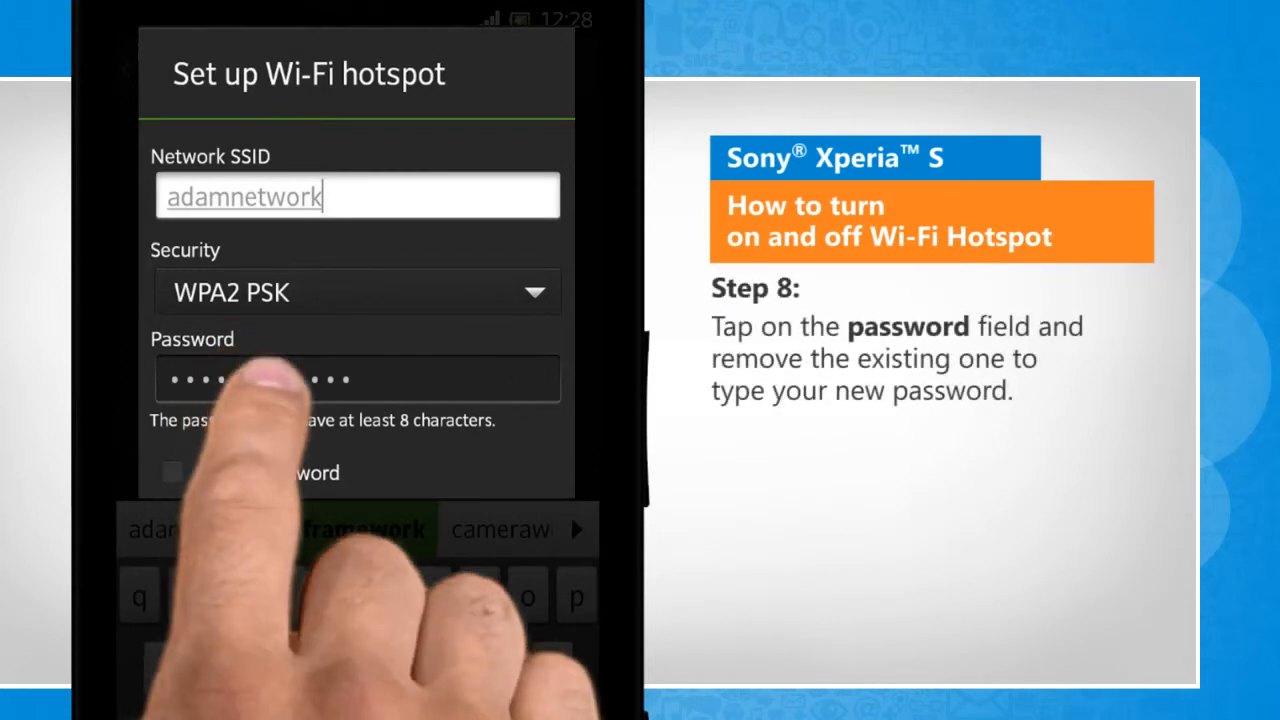
pyautogui.click(356, 380)
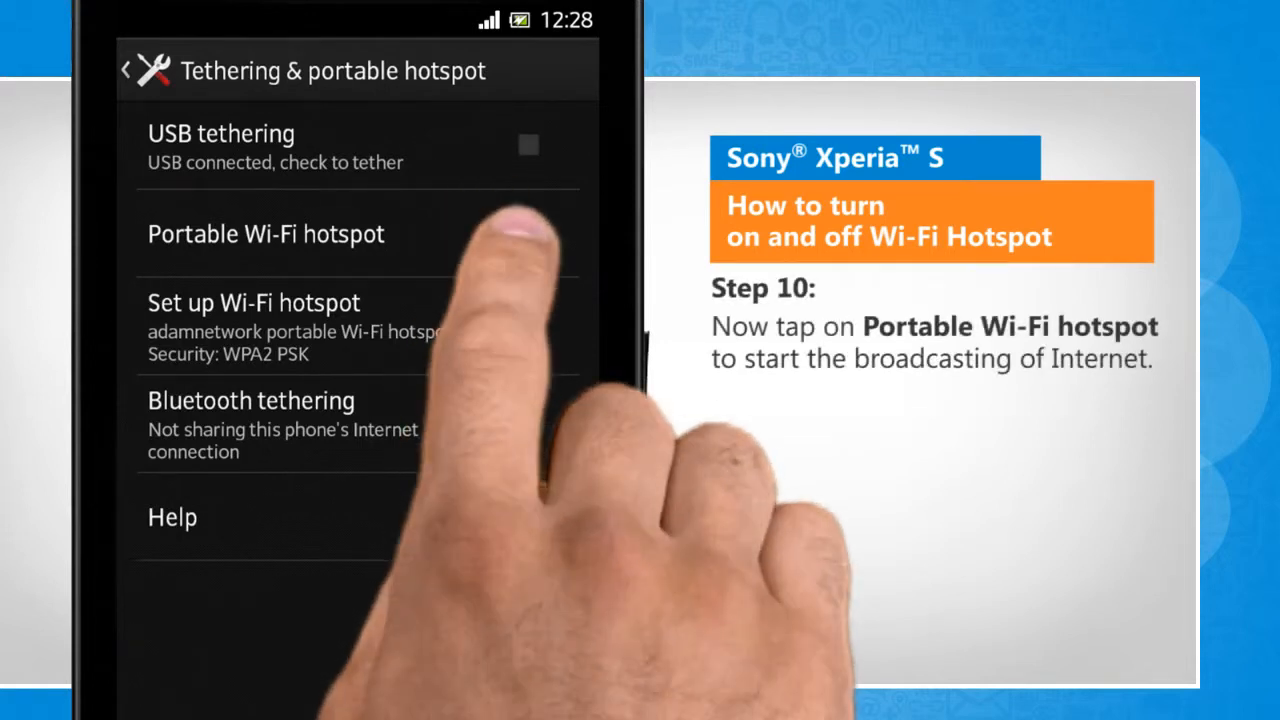
# - Enable Portable Wi-Fi hotspot and confirm the warning so adamnetwork broadcasts
pyautogui.click(264, 232)
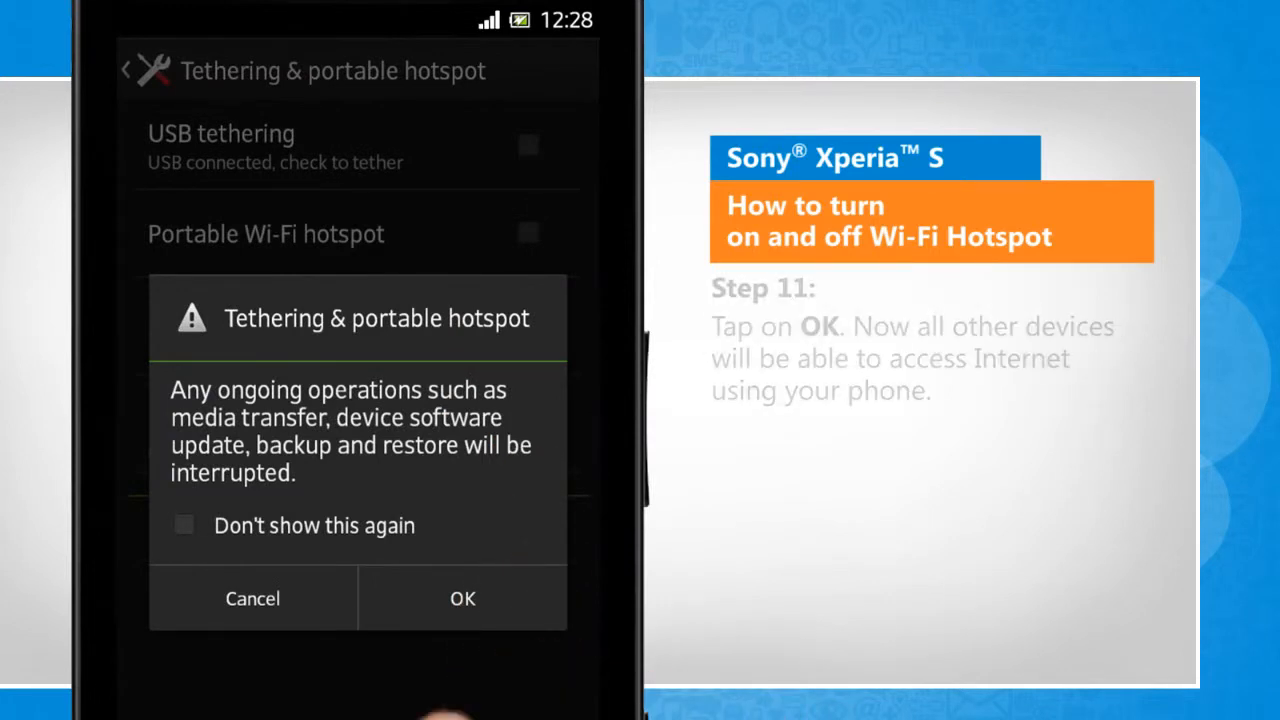
pyautogui.click(462, 598)
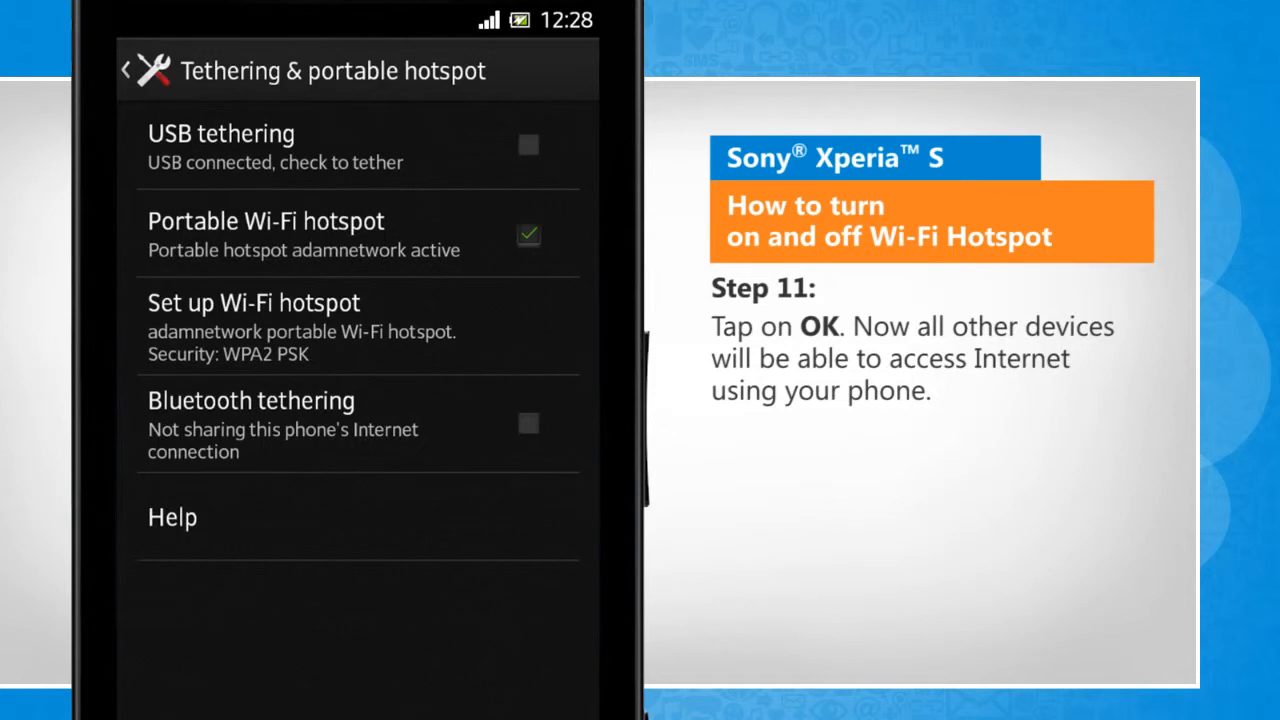